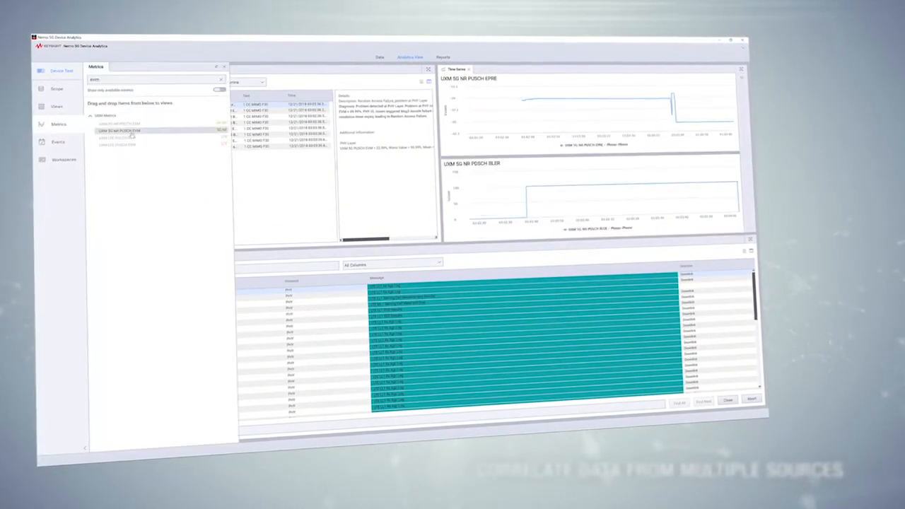
Show the Views list after overlaying PUSCH EVM on the lower PUSCH BLER chart.
left_click(57, 106)
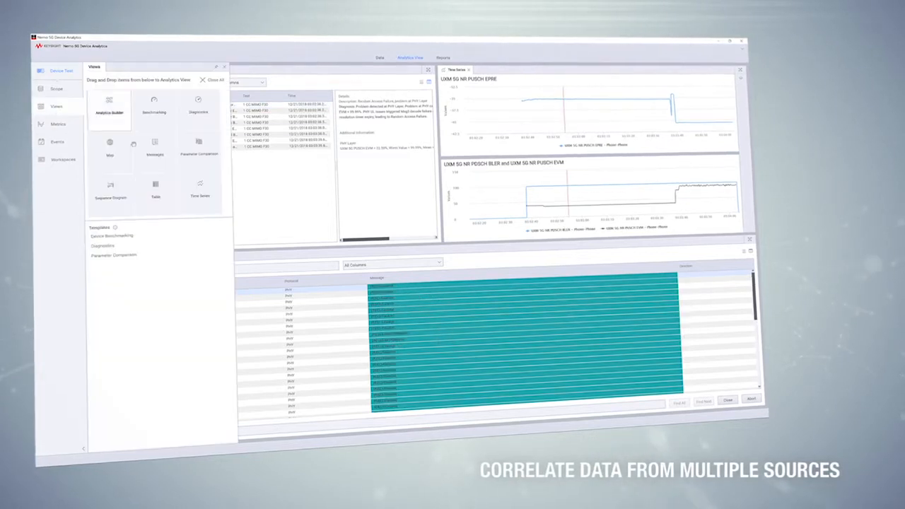